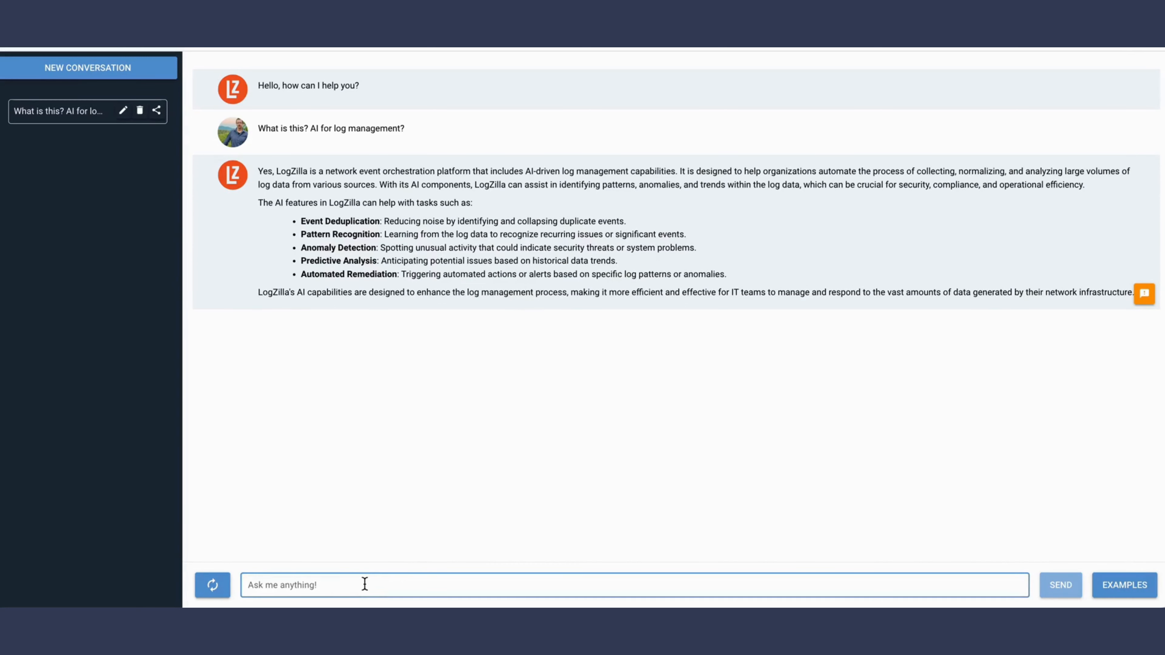
# Send the question asking for the top 10 hosts with errors in the last hour
pyautogui.click(1060, 584)
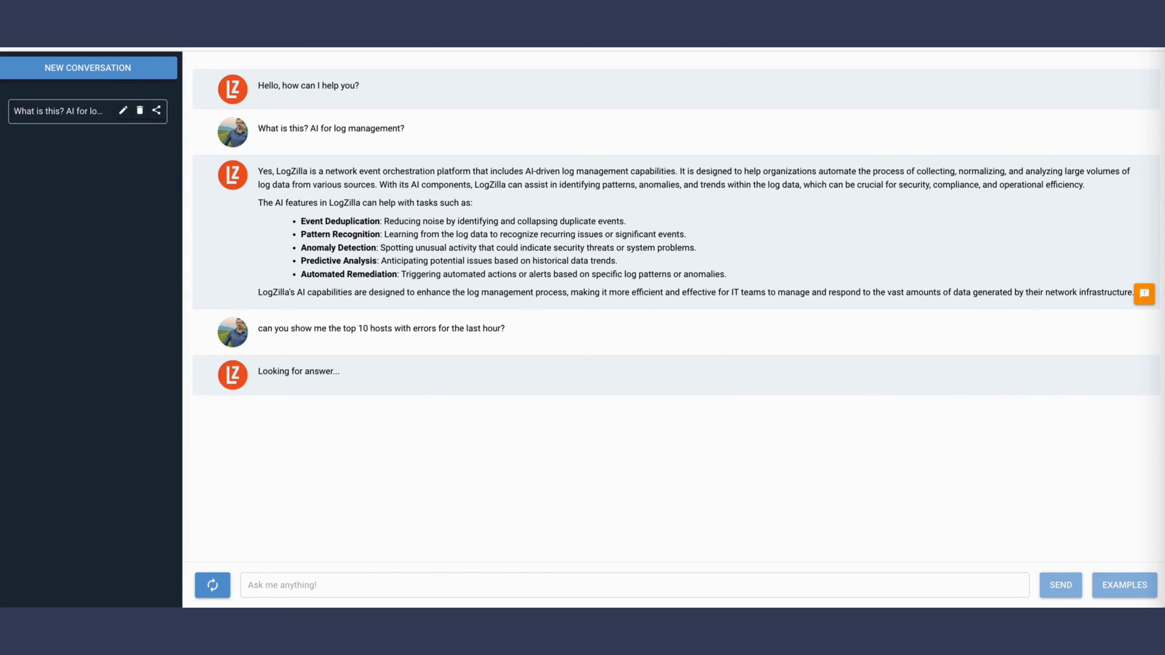